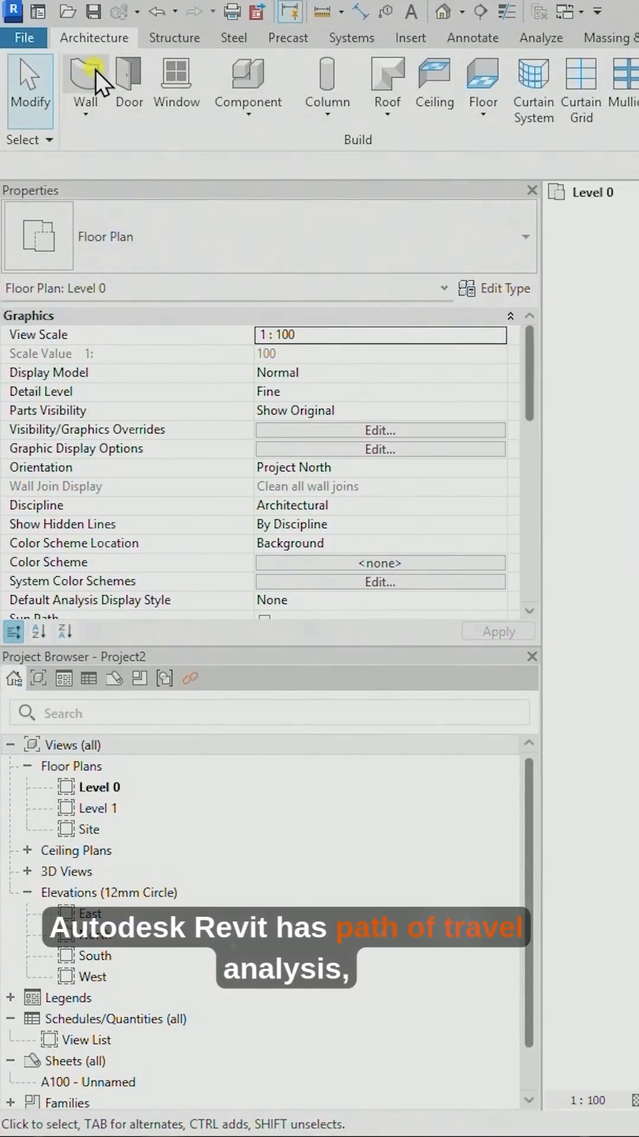
# - Activate the Wall tool to sketch basic partition walls on Level 0 up to Level 1
pyautogui.click(85, 83)
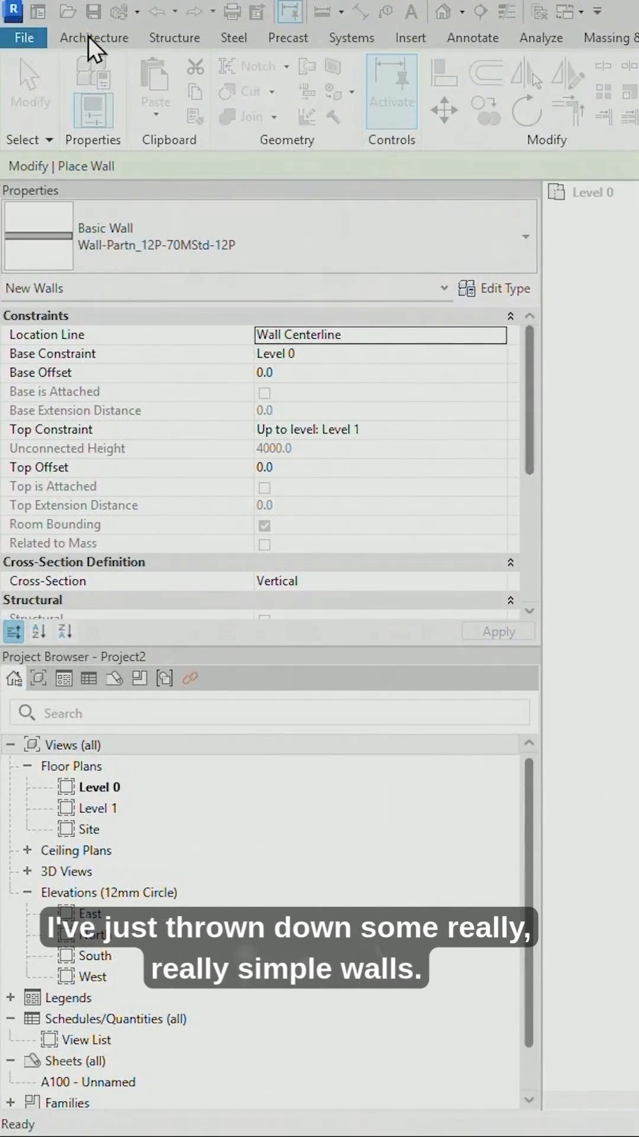
# - Place generic doors in the interior partition walls from the Architecture tools
pyautogui.click(93, 38)
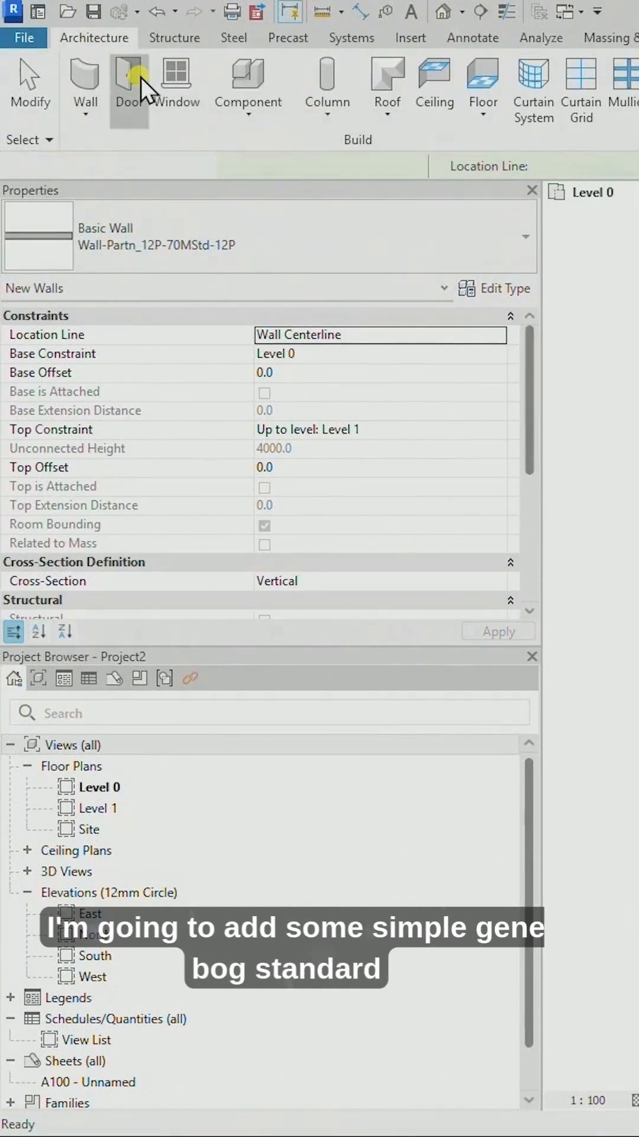
pyautogui.click(129, 83)
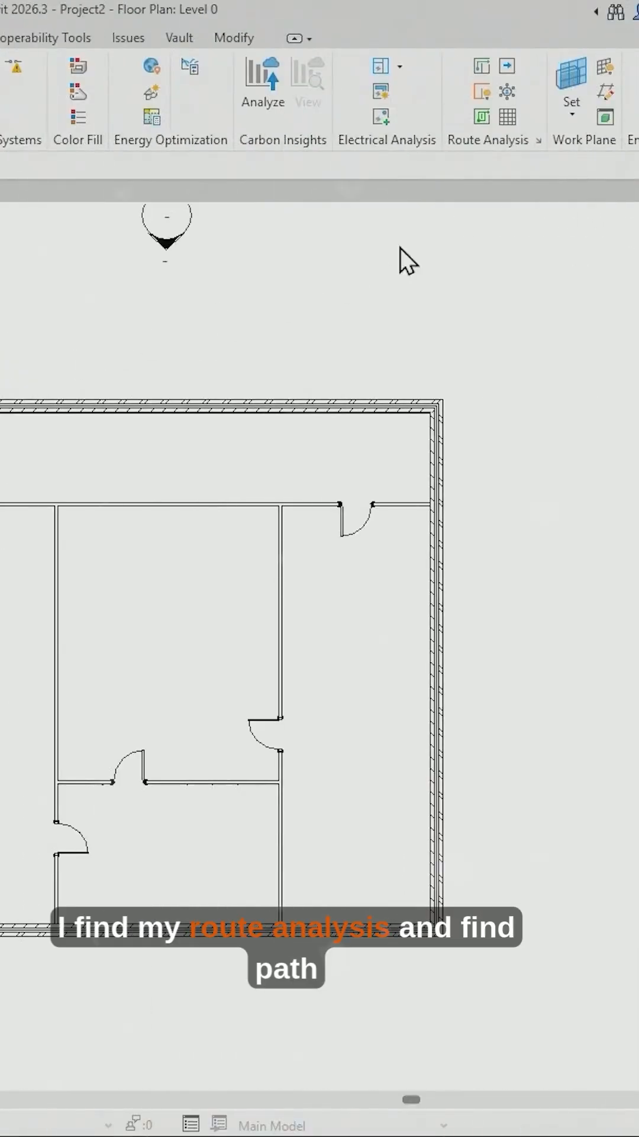
pyautogui.moveTo(482, 67)
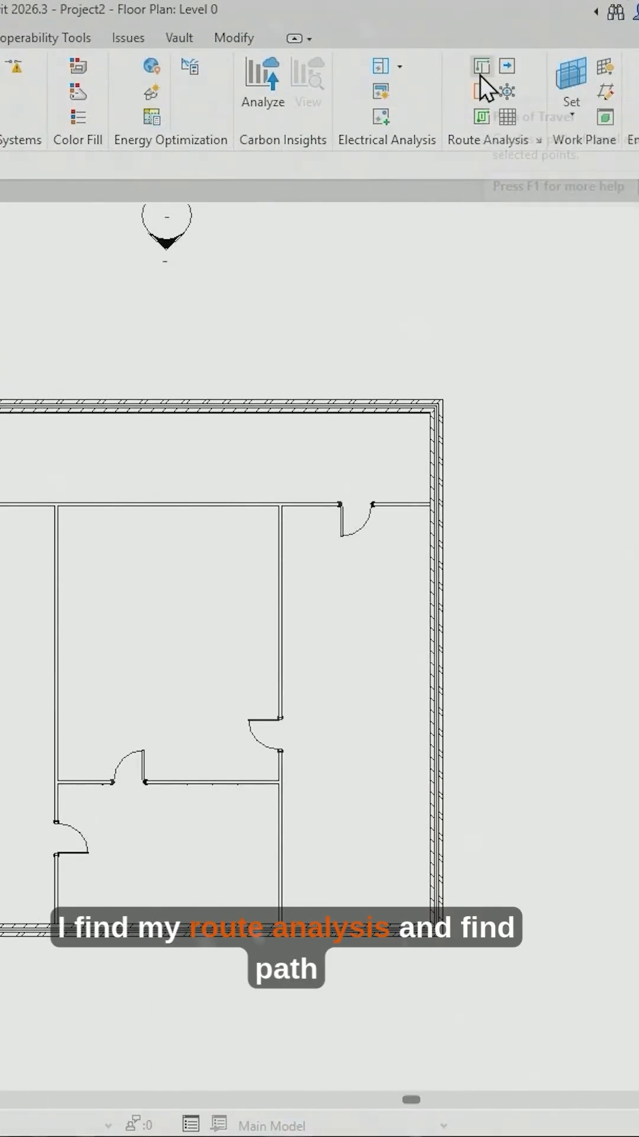
# - Draw a path of travel from point A in the top-left corridor to point B
pyautogui.click(481, 66)
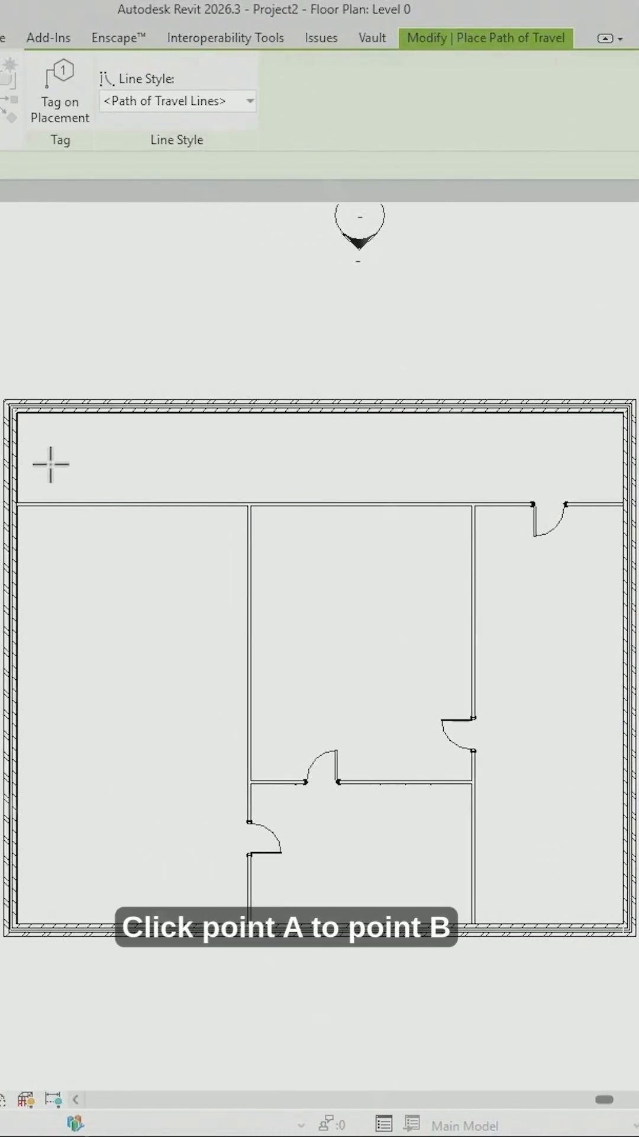
pyautogui.click(95, 916)
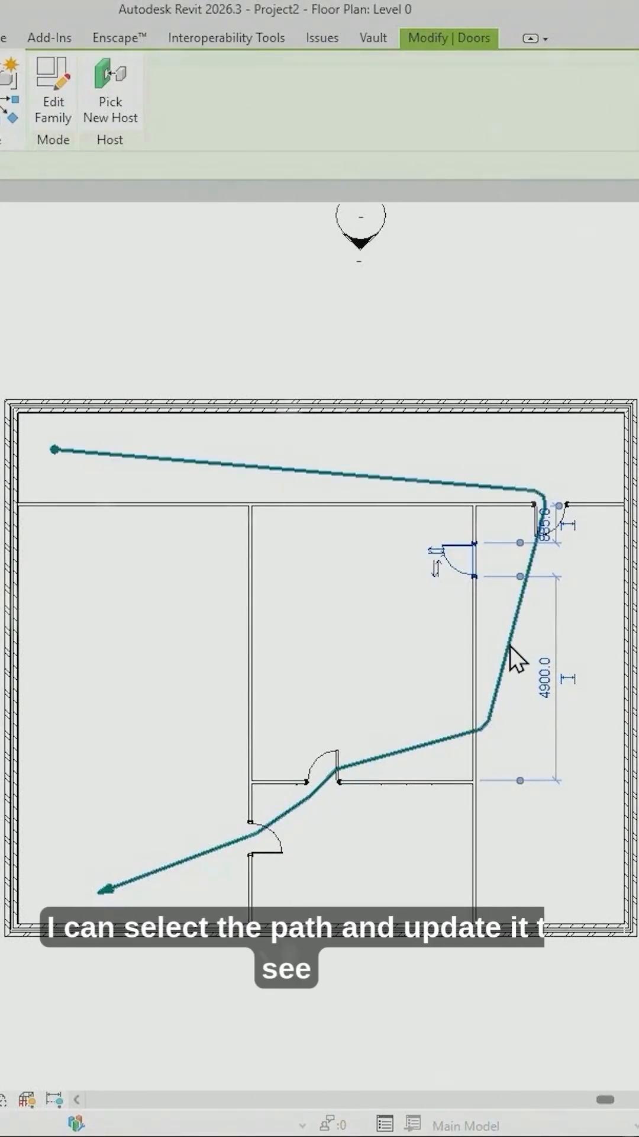
pyautogui.click(508, 689)
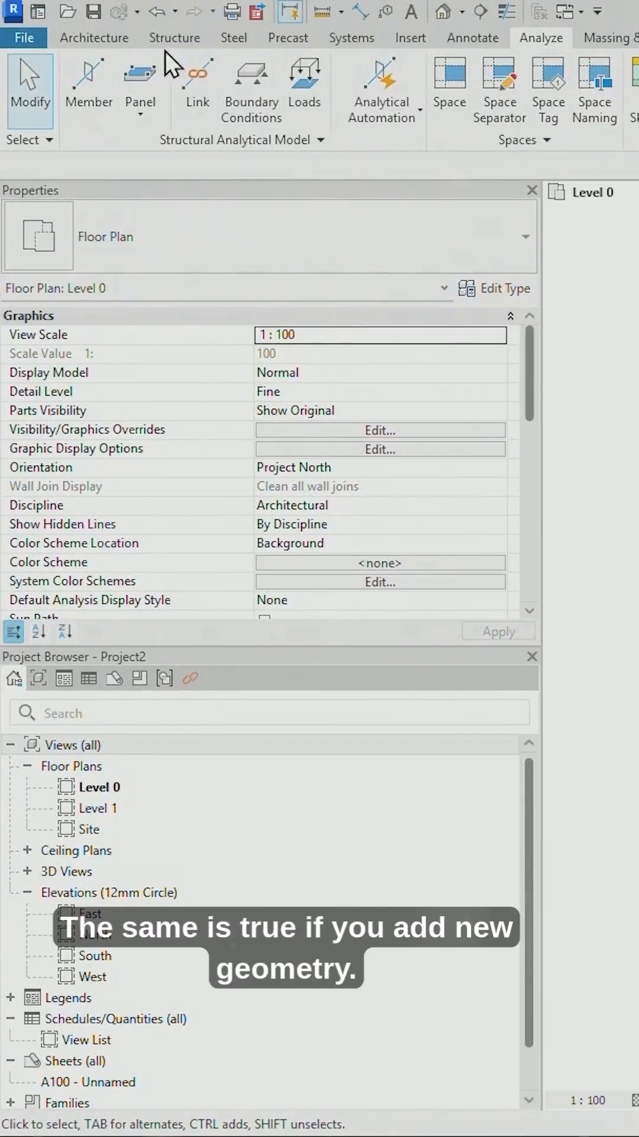
# - Return to the Architecture tools and start a new partition wall across the route
pyautogui.click(93, 38)
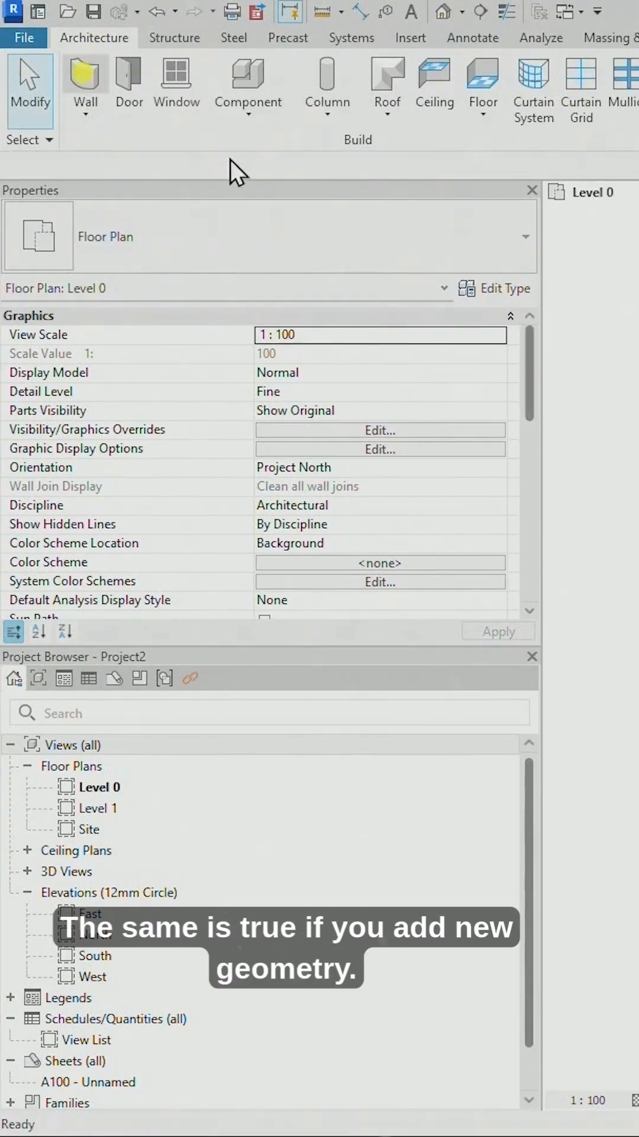
pyautogui.click(85, 82)
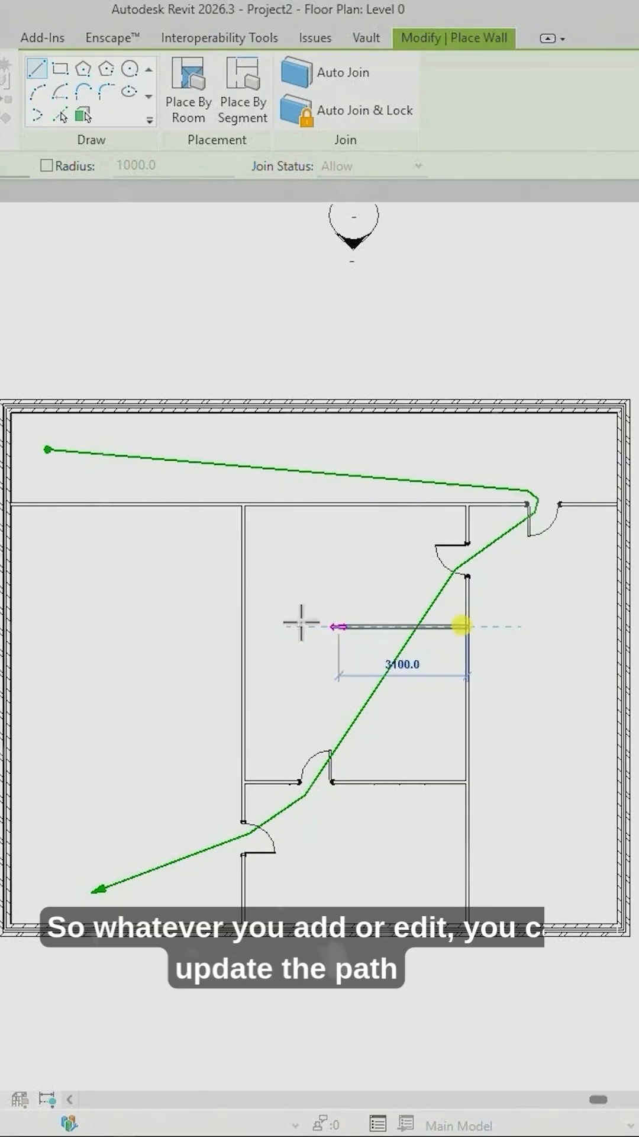